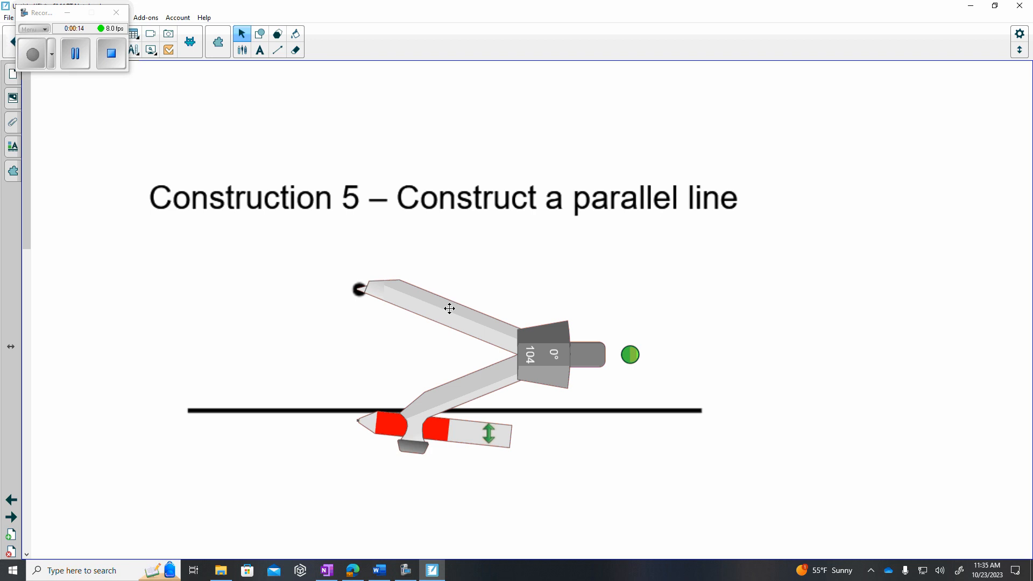
mouse_move(603, 348)
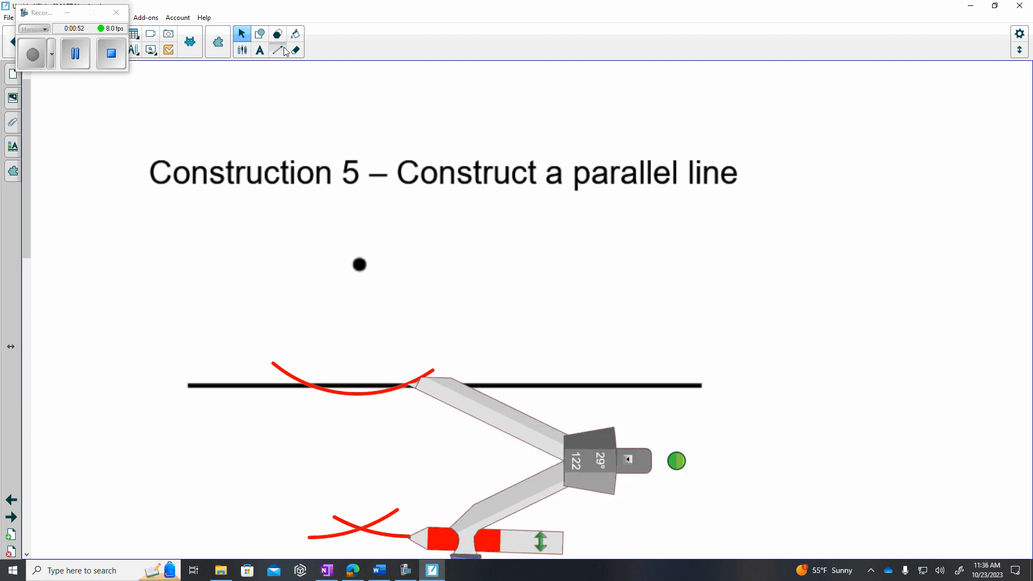
Step: Draw a black line through the point and the red arc crossing, perpendicular to the original line
left_click(277, 50)
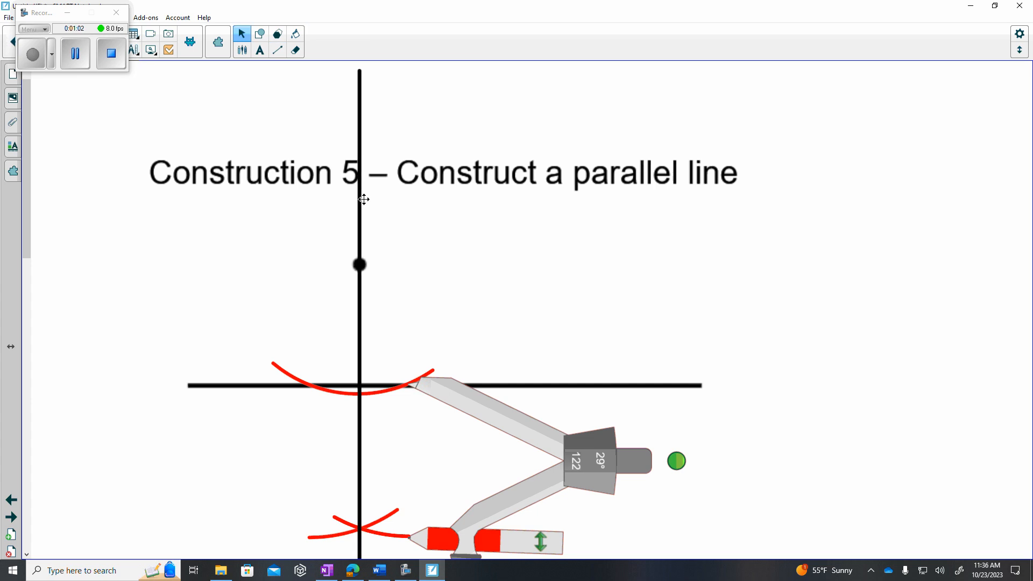
mouse_move(574, 417)
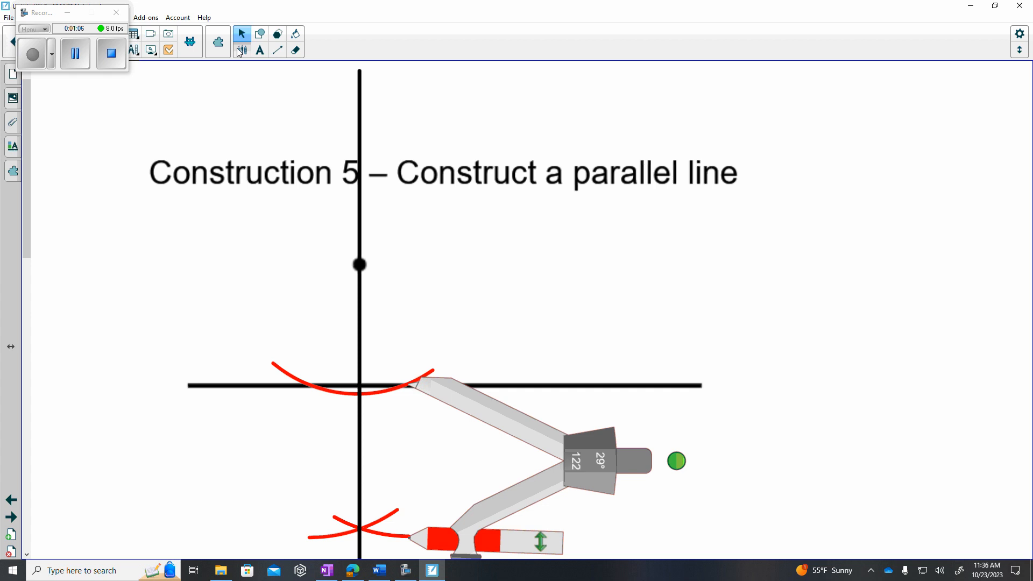
Step: Set the compass to blue ink and swing a blue arc from the point across the vertical line
left_click(241, 50)
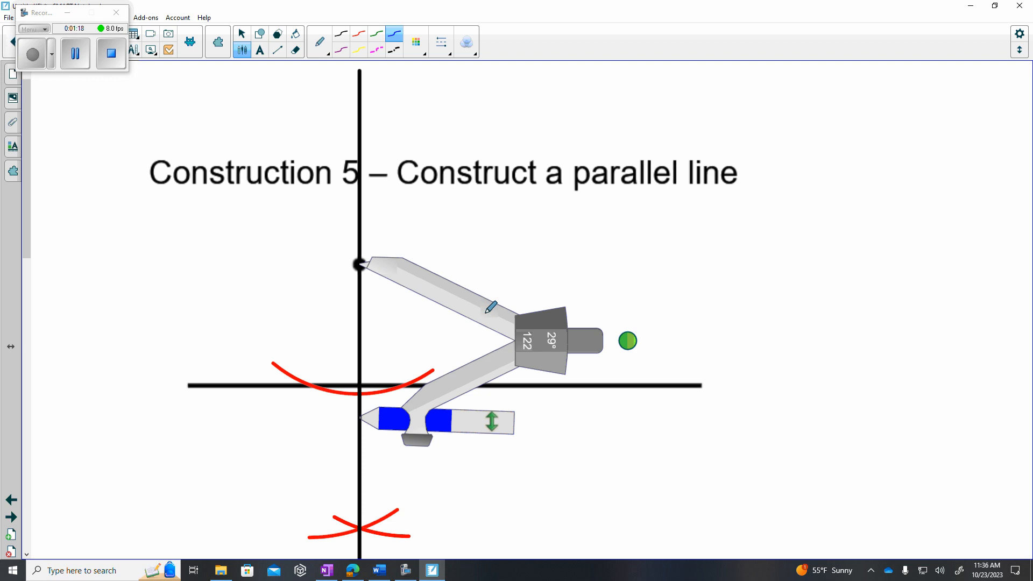
mouse_move(466, 377)
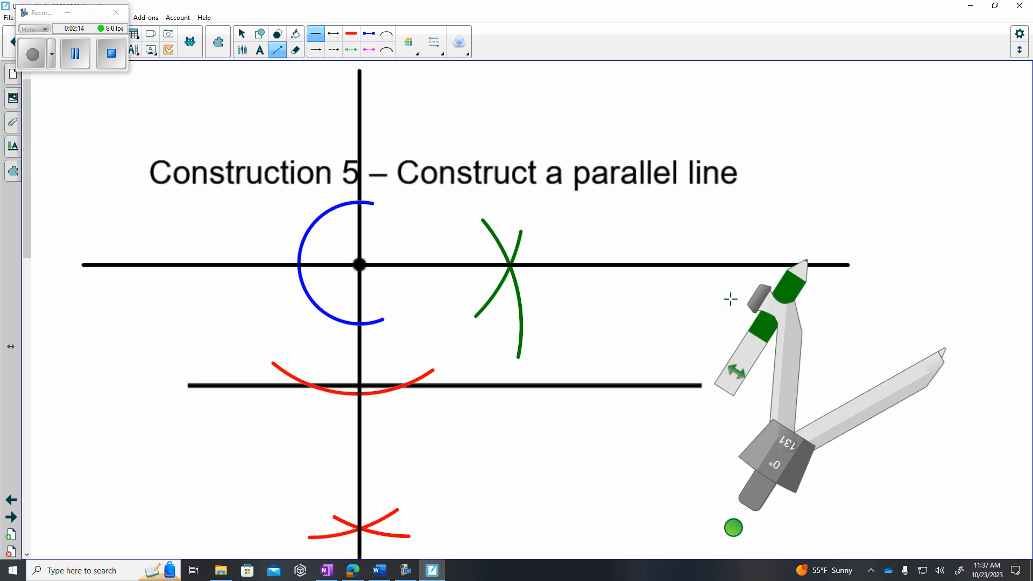
mouse_move(398, 82)
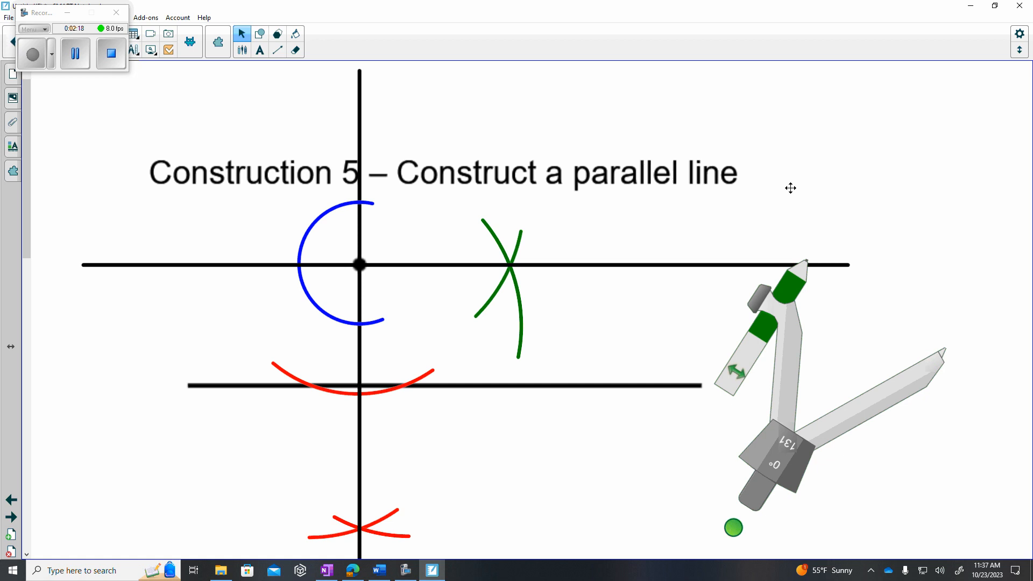
Step: Draw a black line through the point and the green arc crossing, parallel to the original line
left_click(278, 33)
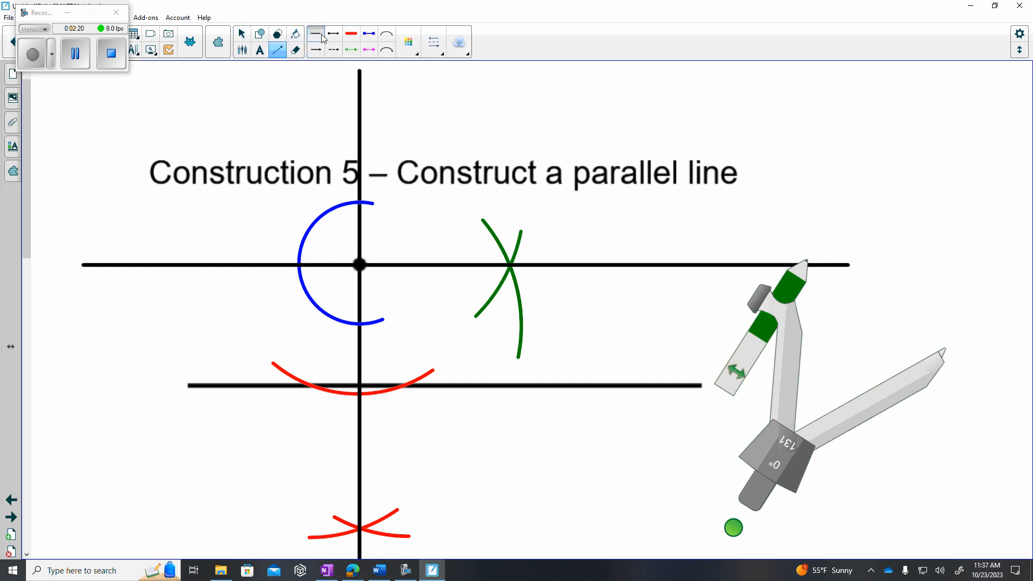